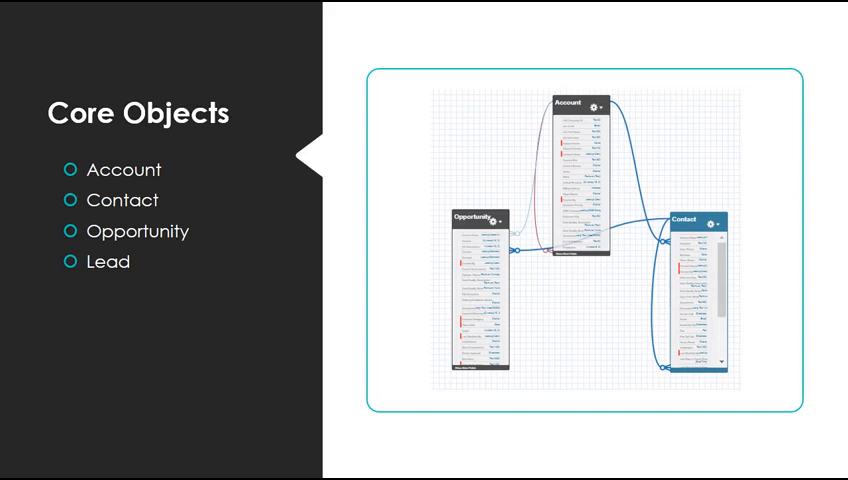
pyautogui.press('right')
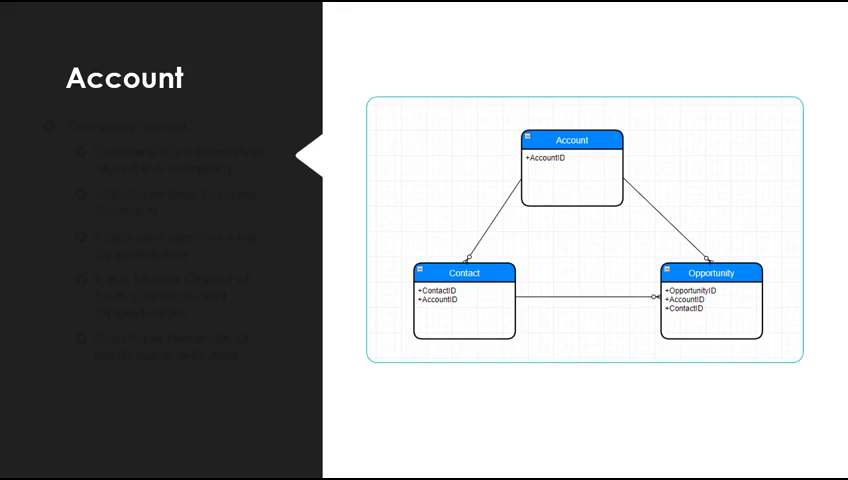